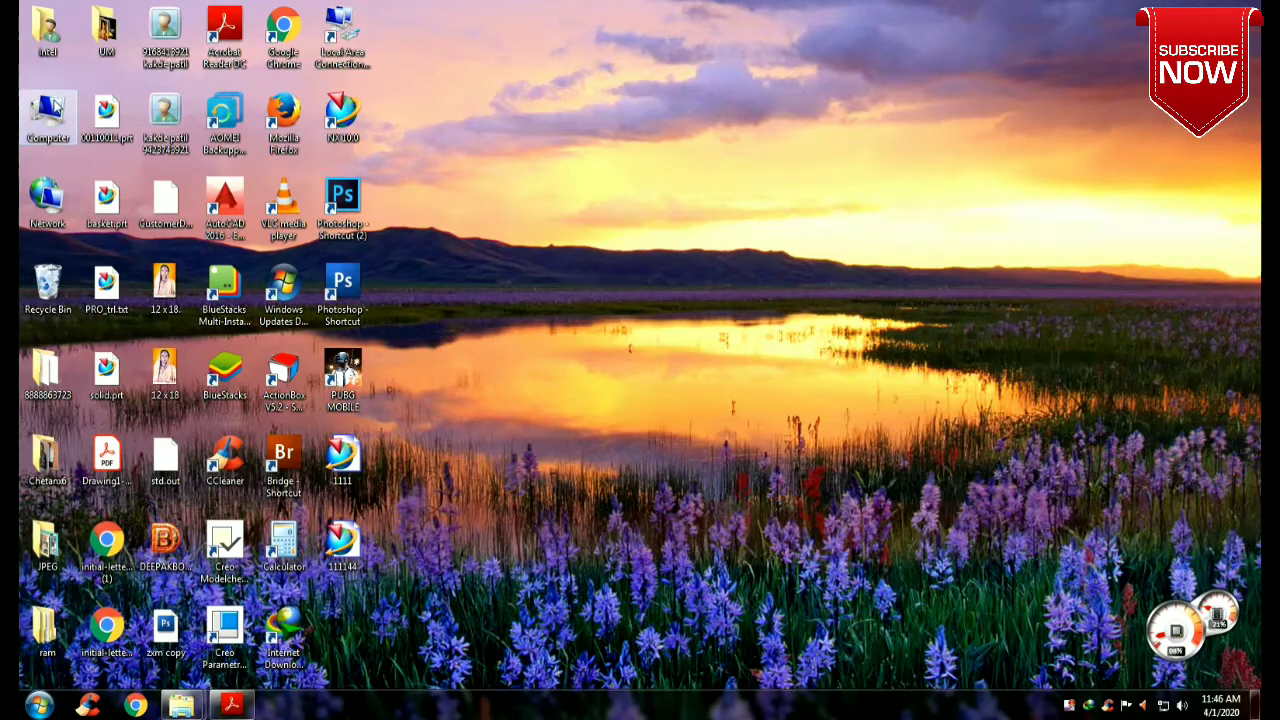
# Browse D: > DESIGN SOFTWARE > PTC Creo 5.0.1.0 + HelpCenter > x64 and launch setup
pyautogui.doubleClick(44, 112)
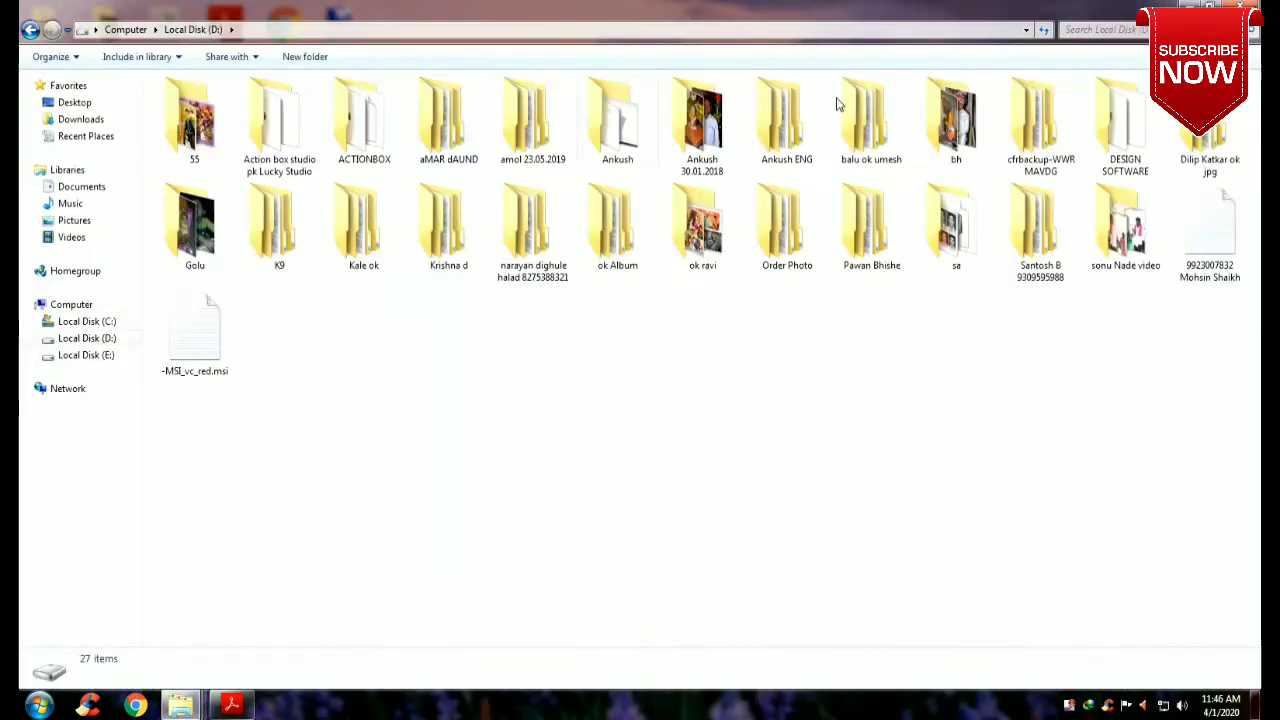
pyautogui.doubleClick(1122, 120)
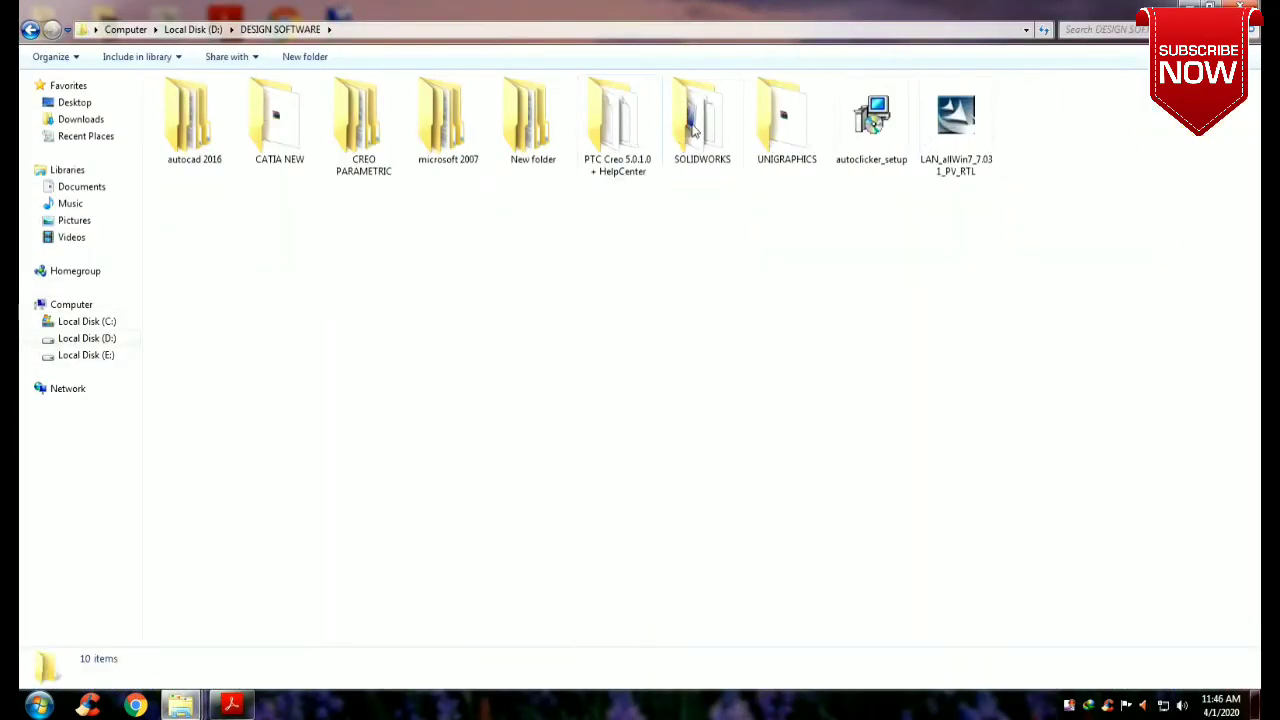
pyautogui.doubleClick(614, 114)
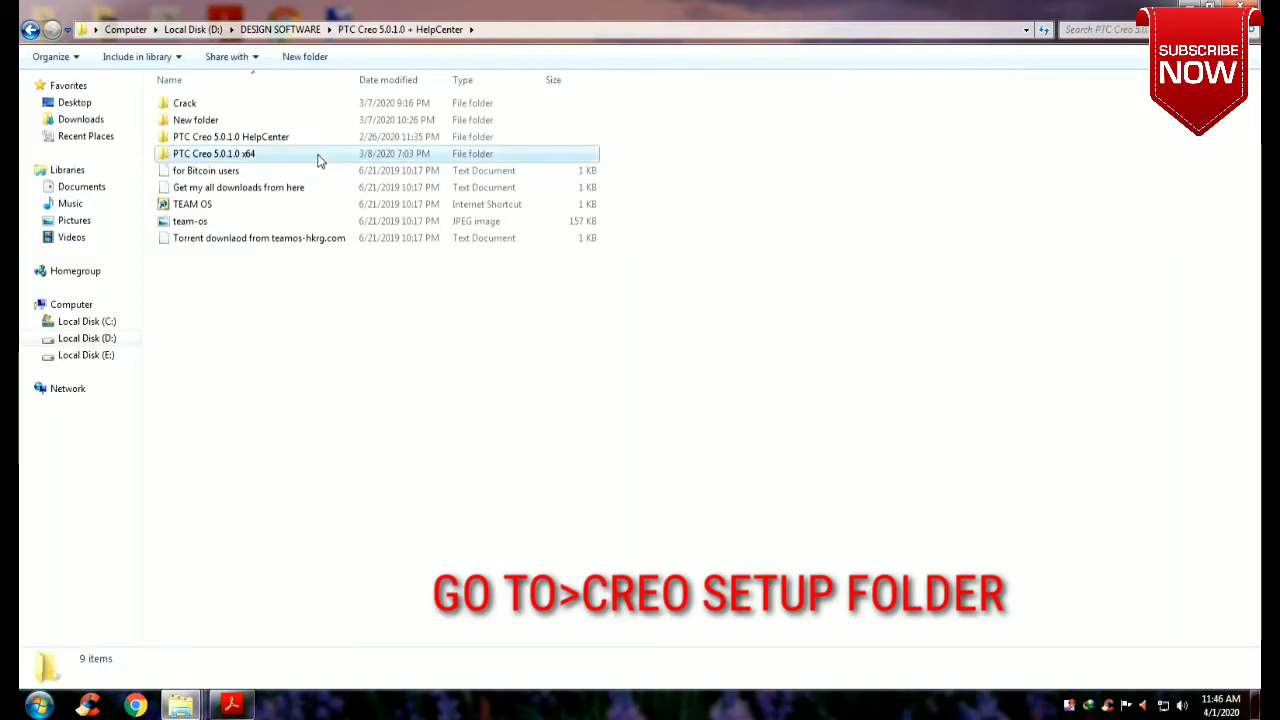
pyautogui.doubleClick(214, 152)
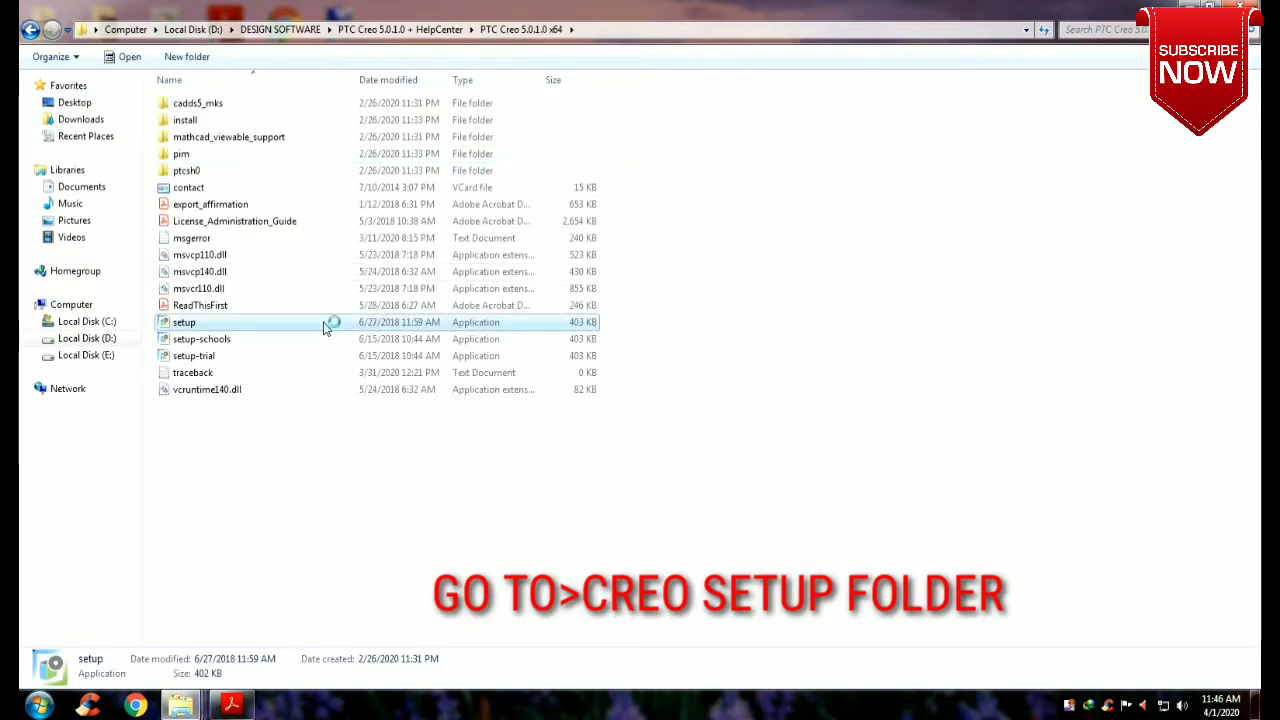
pyautogui.doubleClick(184, 322)
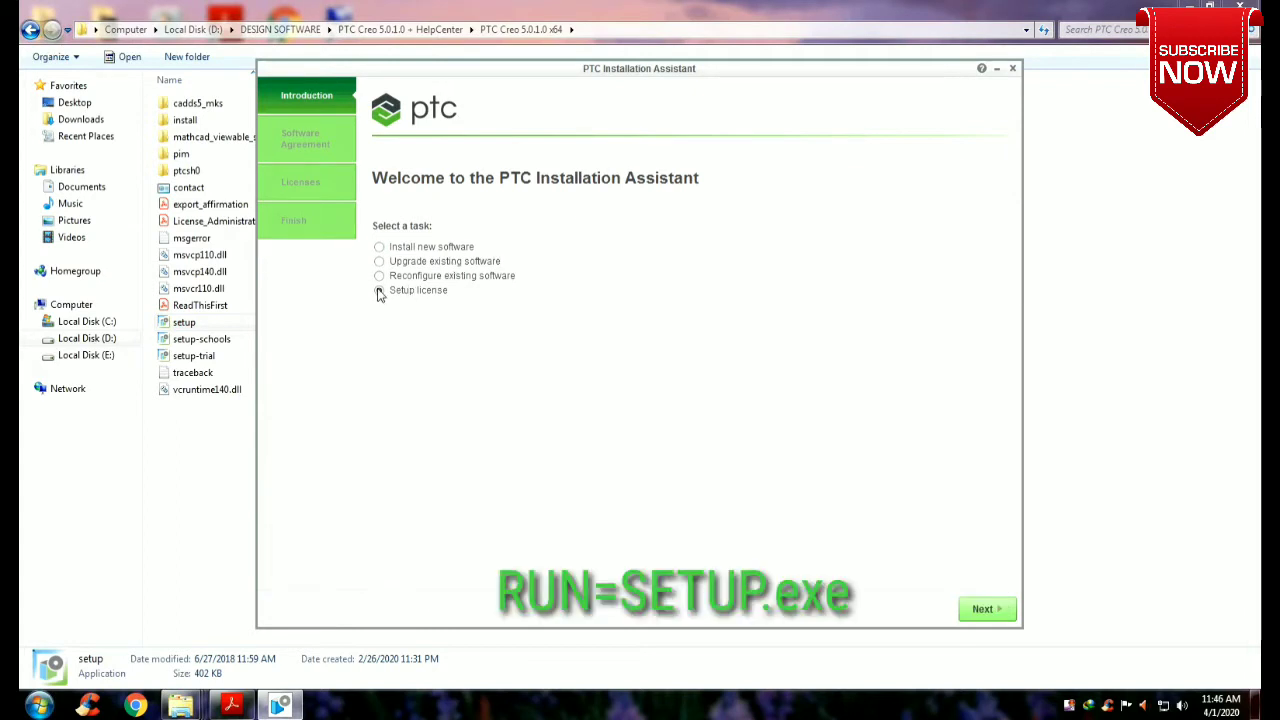
# Choose the Setup license task and accept the license agreement with export compliance confirmed
pyautogui.click(378, 290)
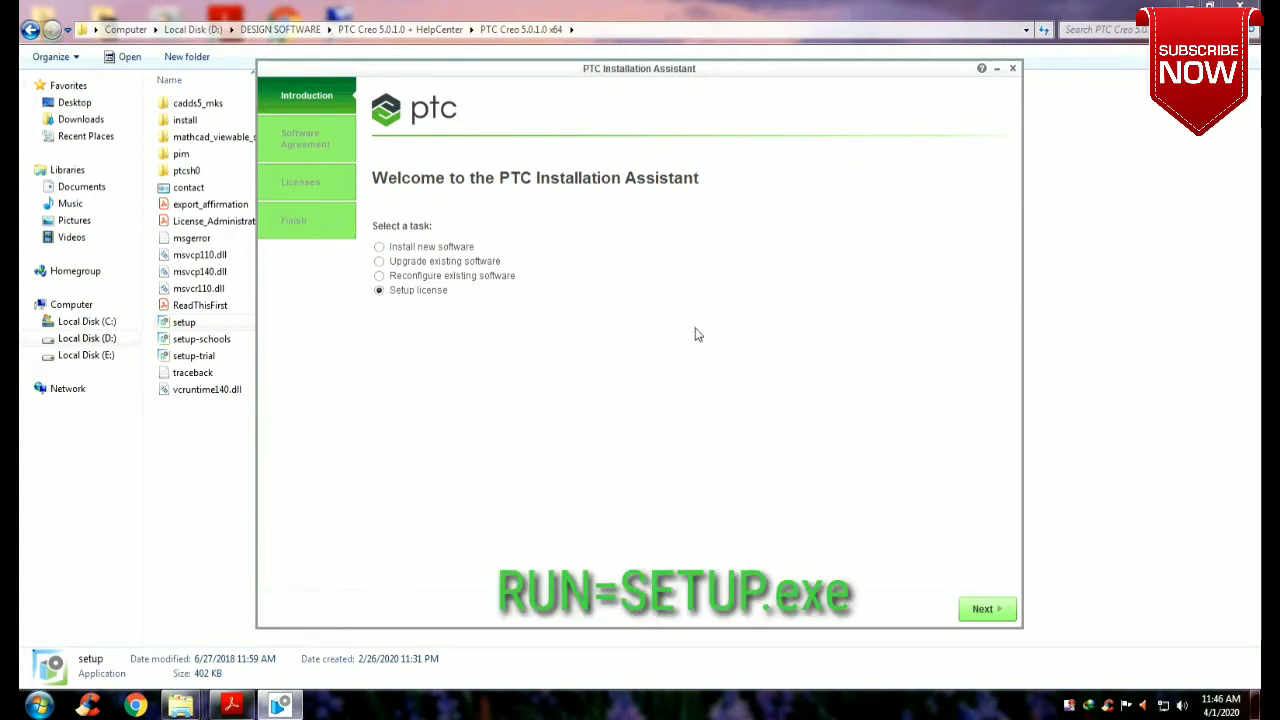
pyautogui.click(986, 608)
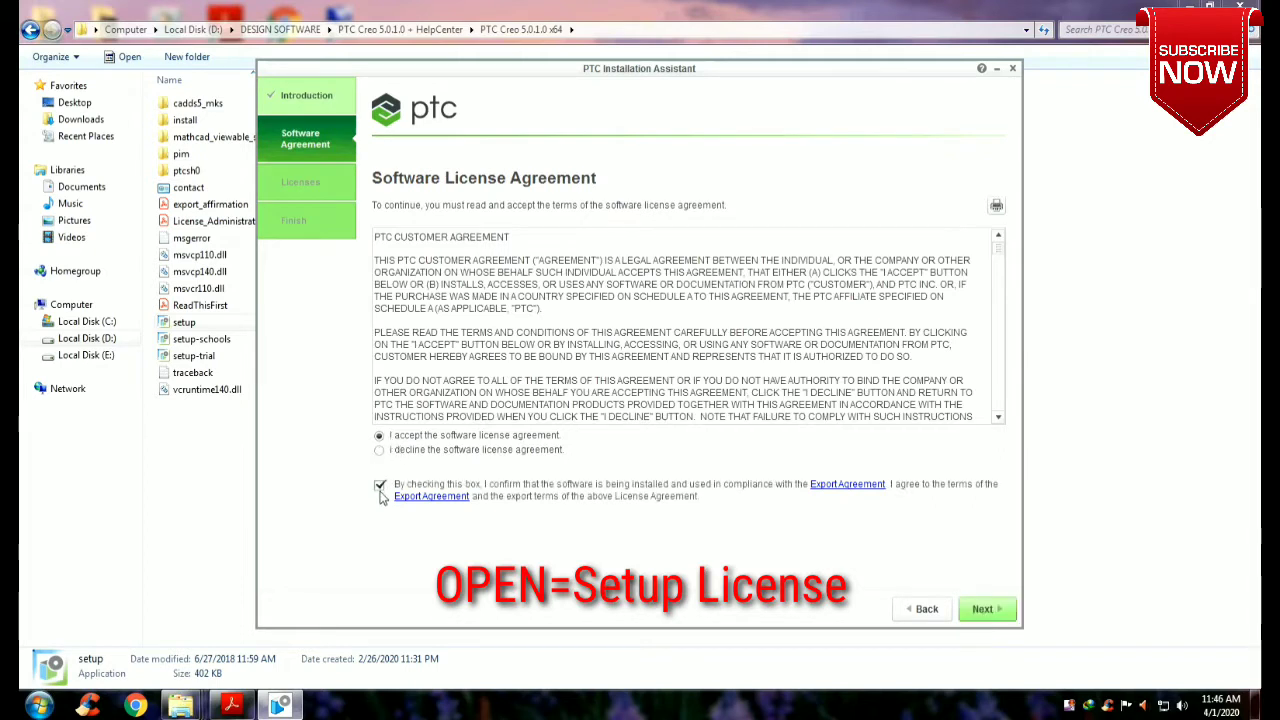
pyautogui.click(984, 608)
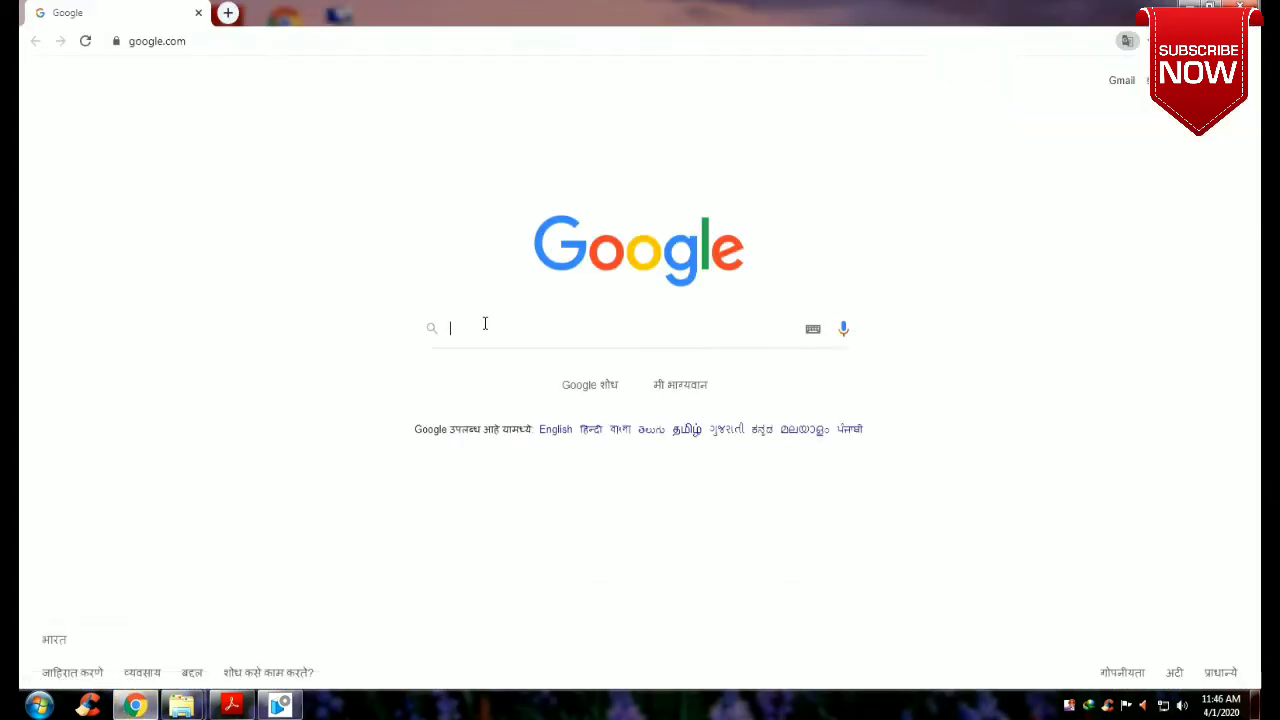
# Search Google for 'creo 5.0 student license renewal' via the suggestion list
pyautogui.click(484, 328)
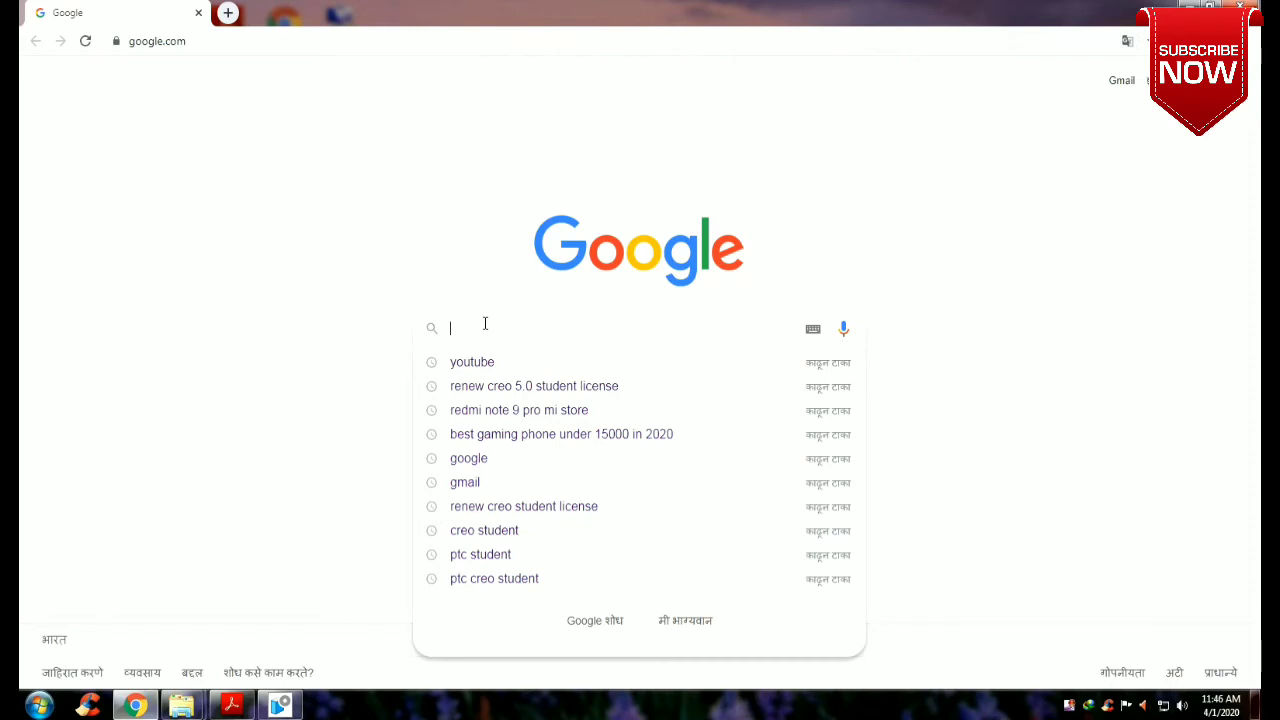
pyautogui.write('creo 5.0 lic')
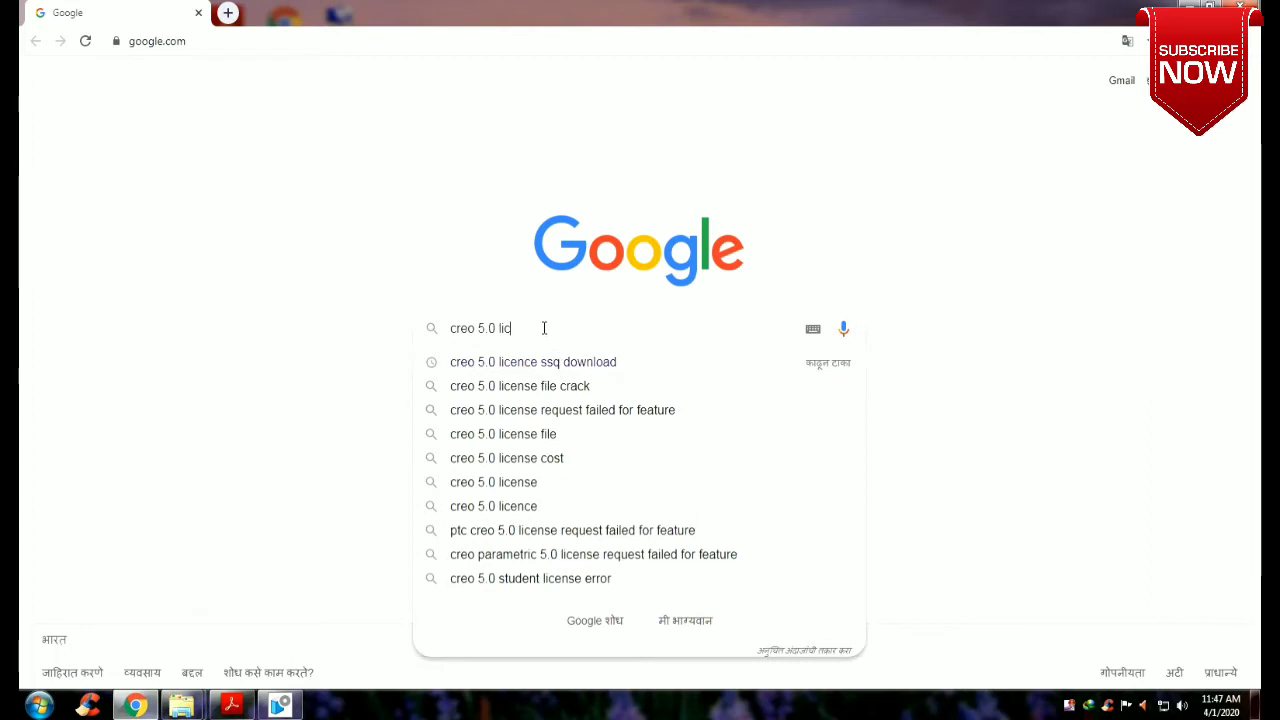
pyautogui.press('Backspace')
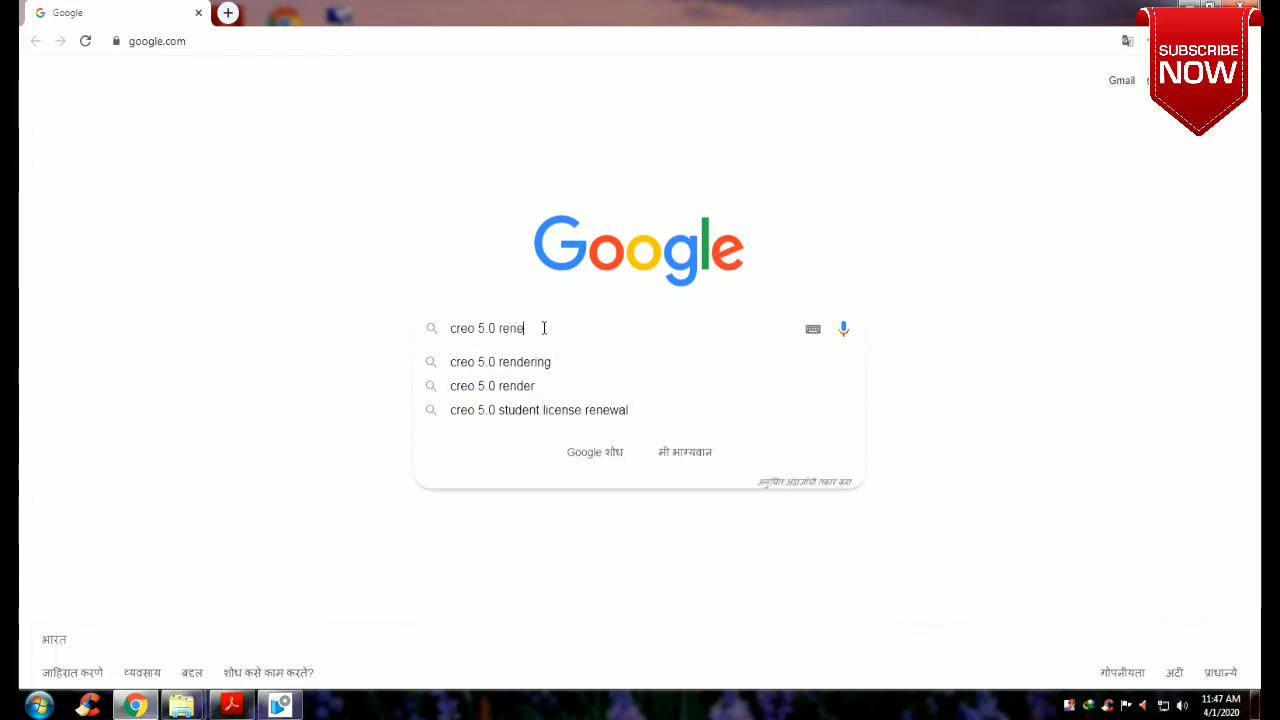
pyautogui.write('w')
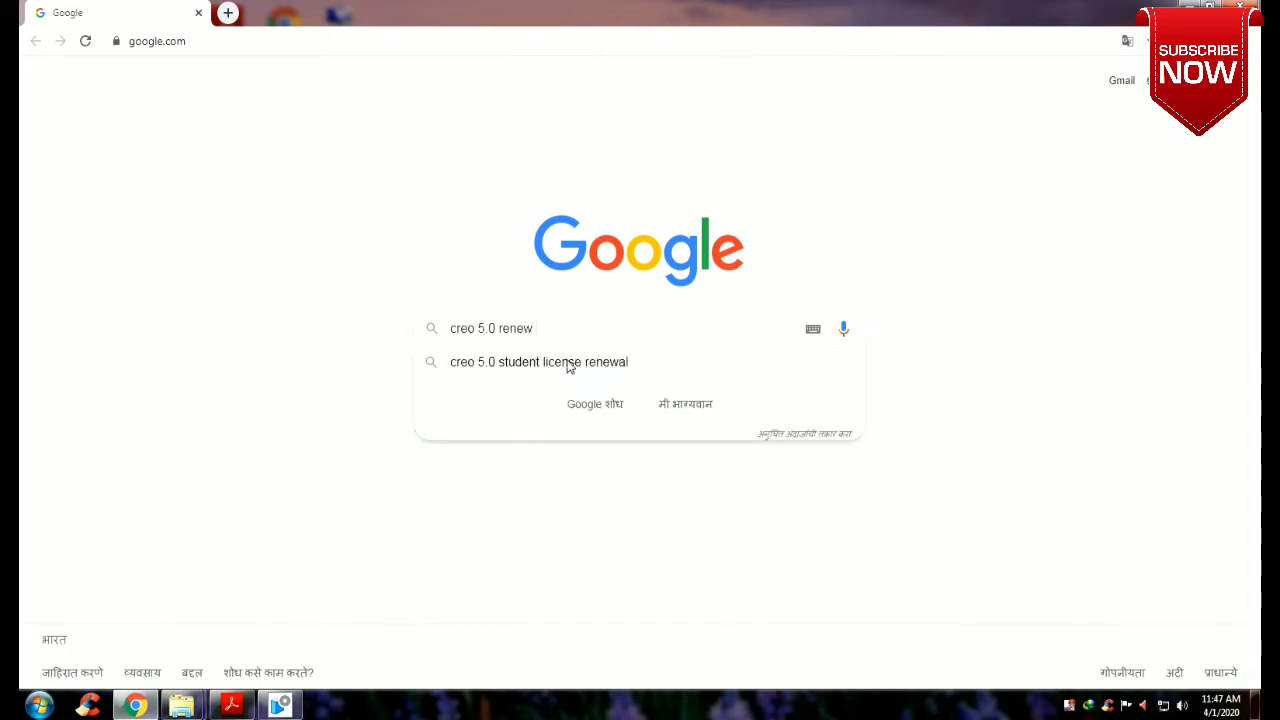
pyautogui.click(540, 362)
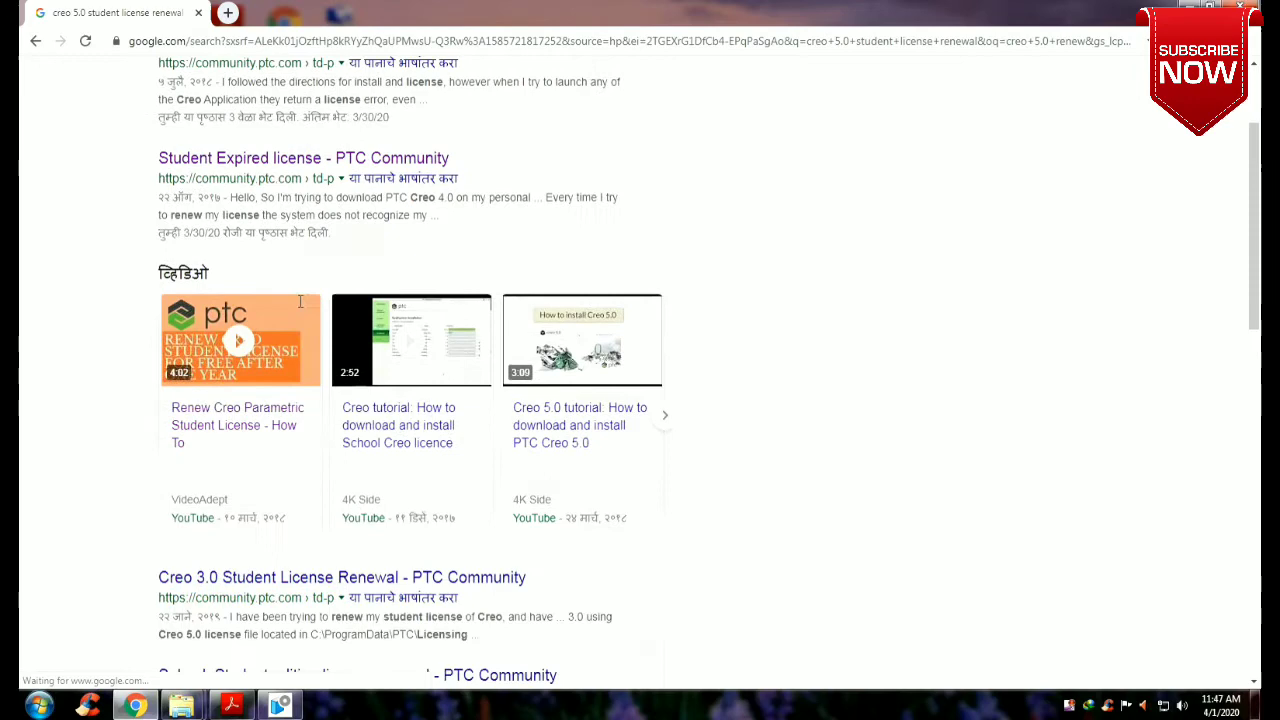
# Open the VideoAdept article on renewing a Creo student license from the results
pyautogui.scroll(-3)
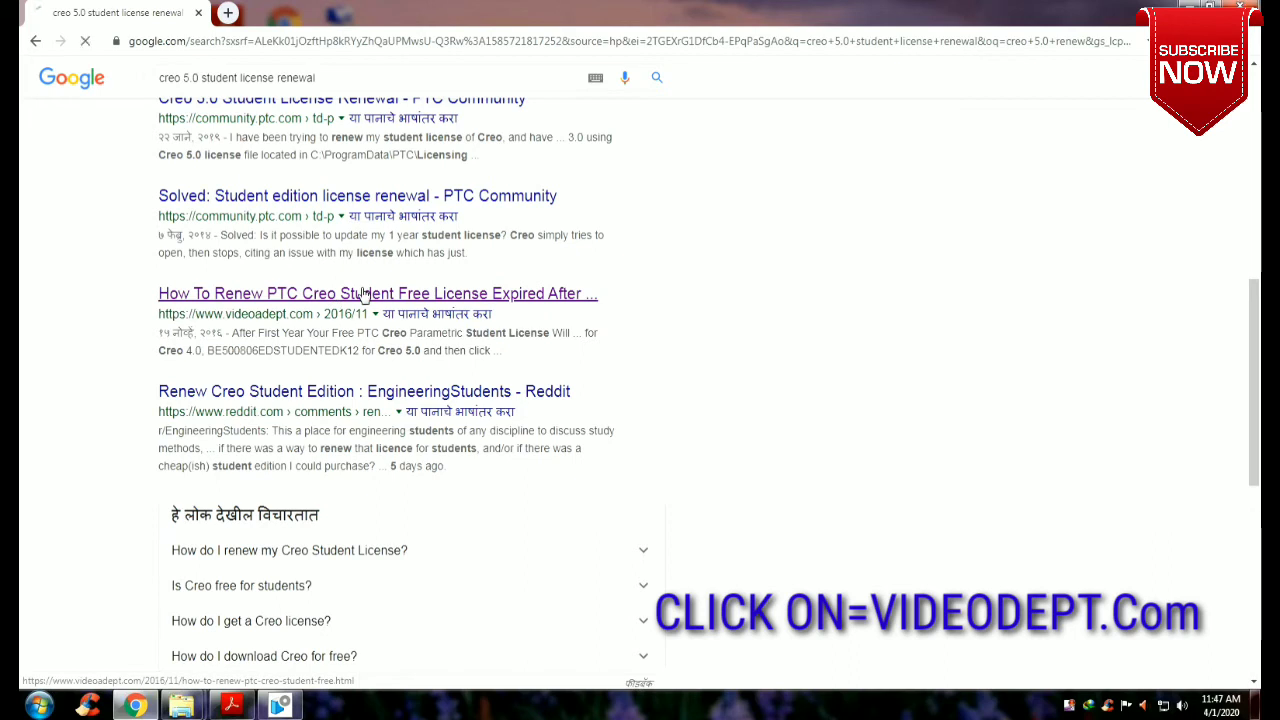
pyautogui.click(376, 292)
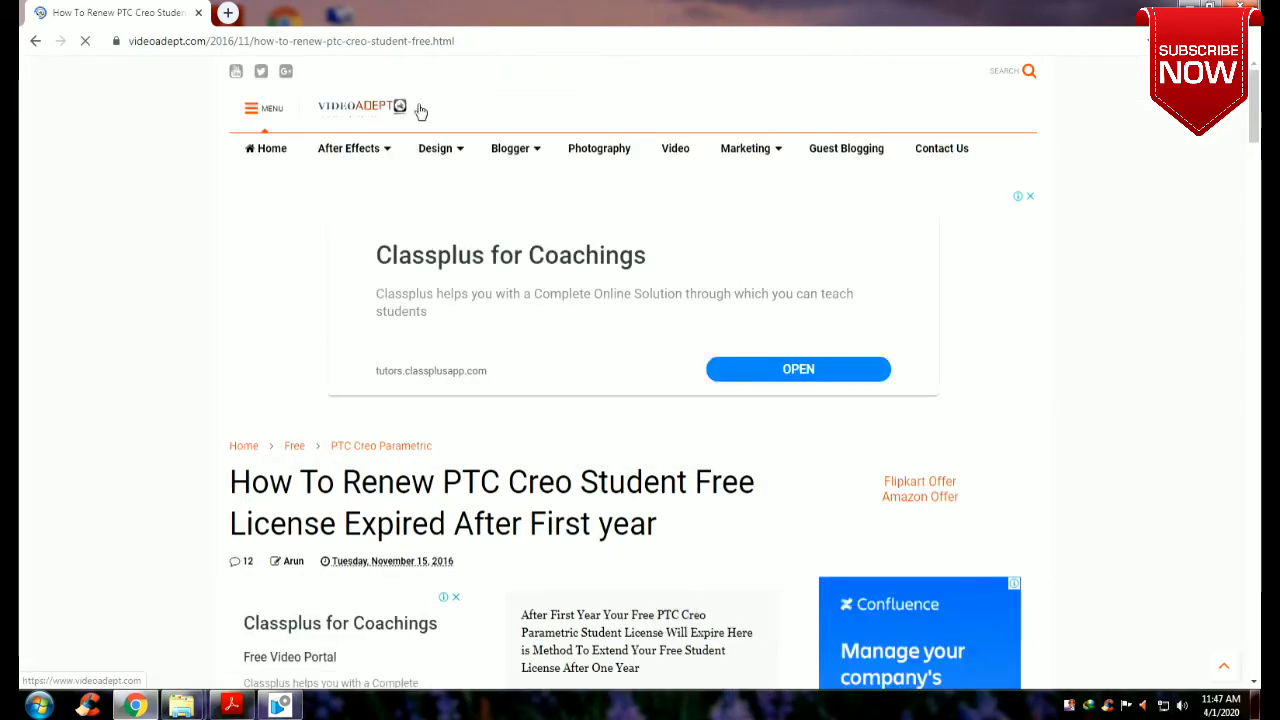
pyautogui.click(290, 40)
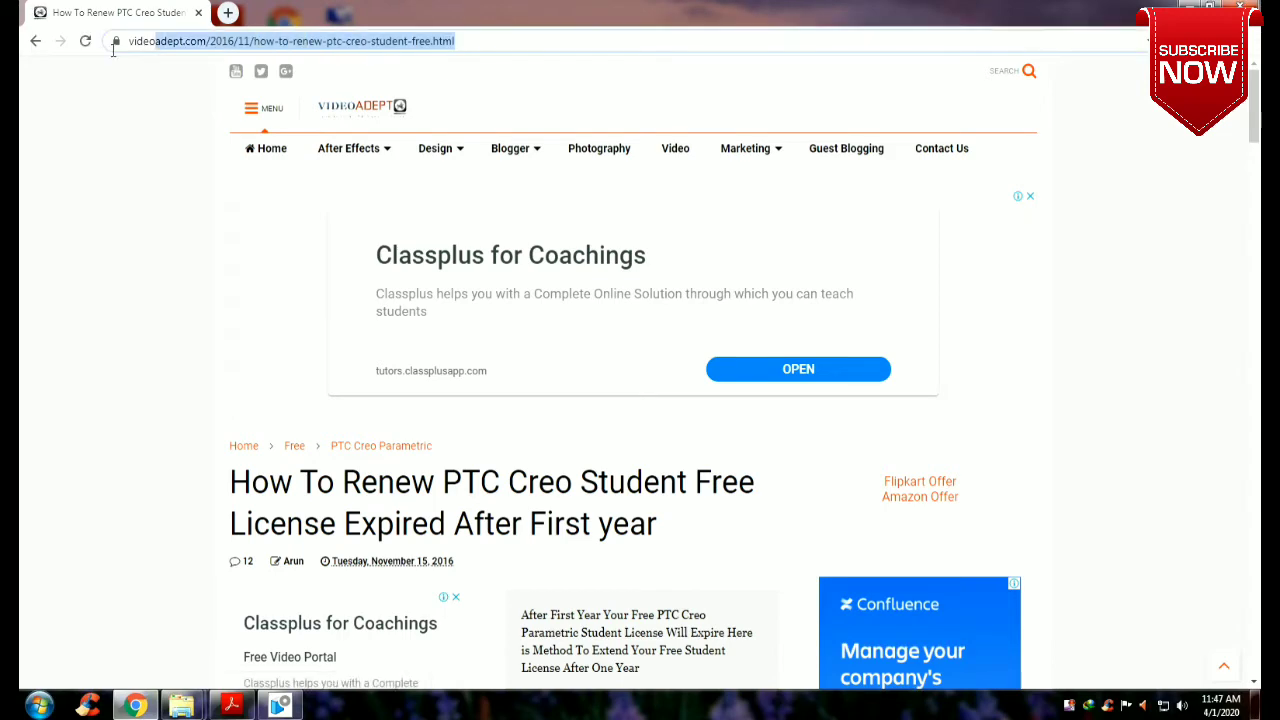
# Scroll the article down to step 7 listing the Simple License Entry product codes
pyautogui.scroll(-3)
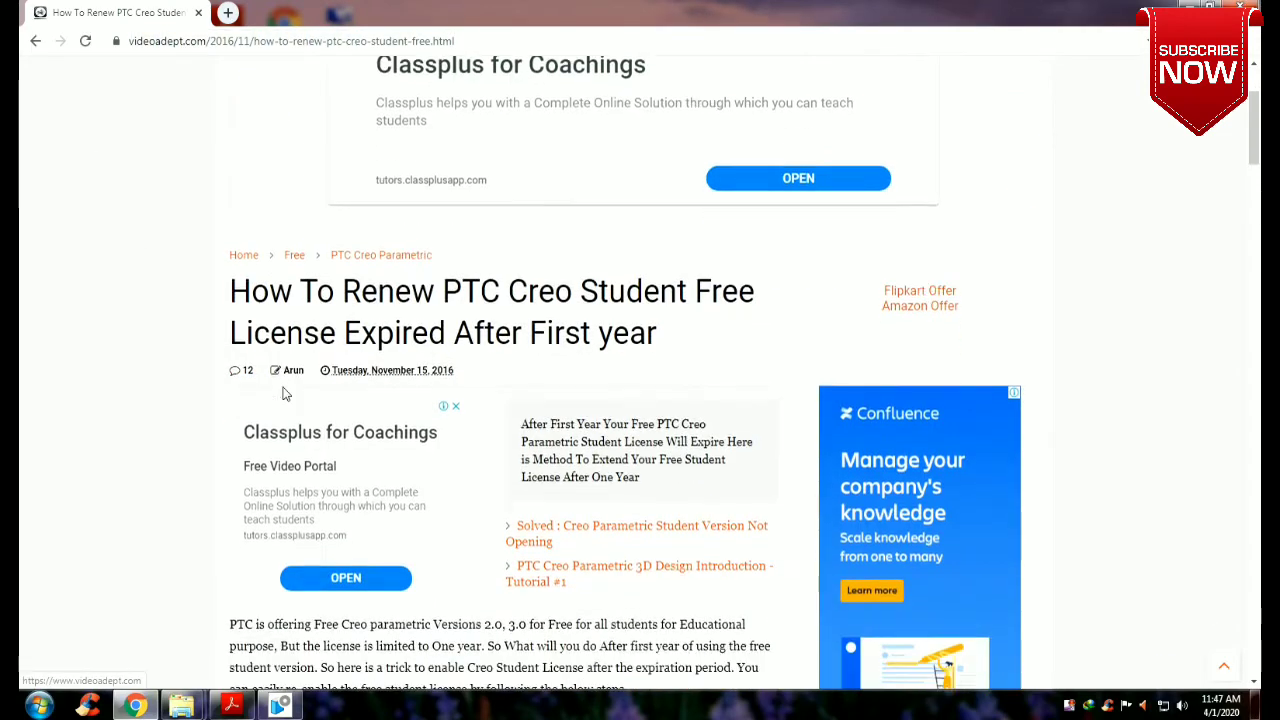
pyautogui.scroll(-3)
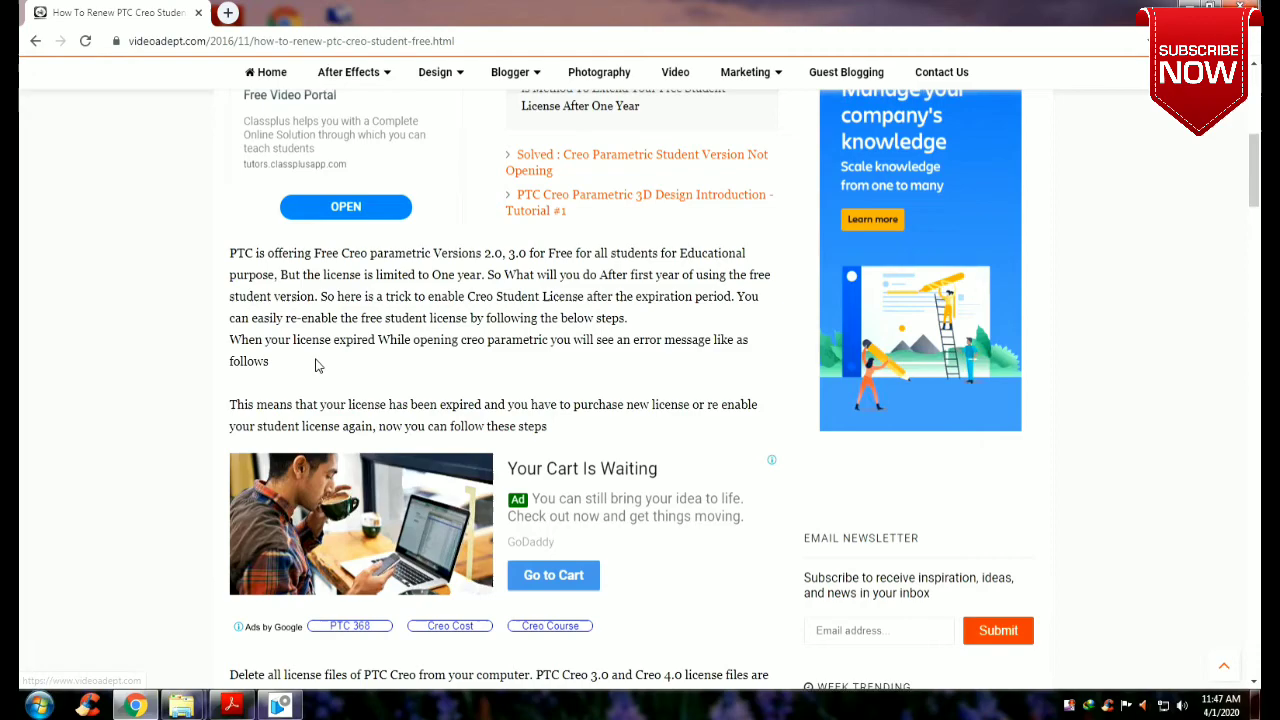
pyautogui.scroll(-3)
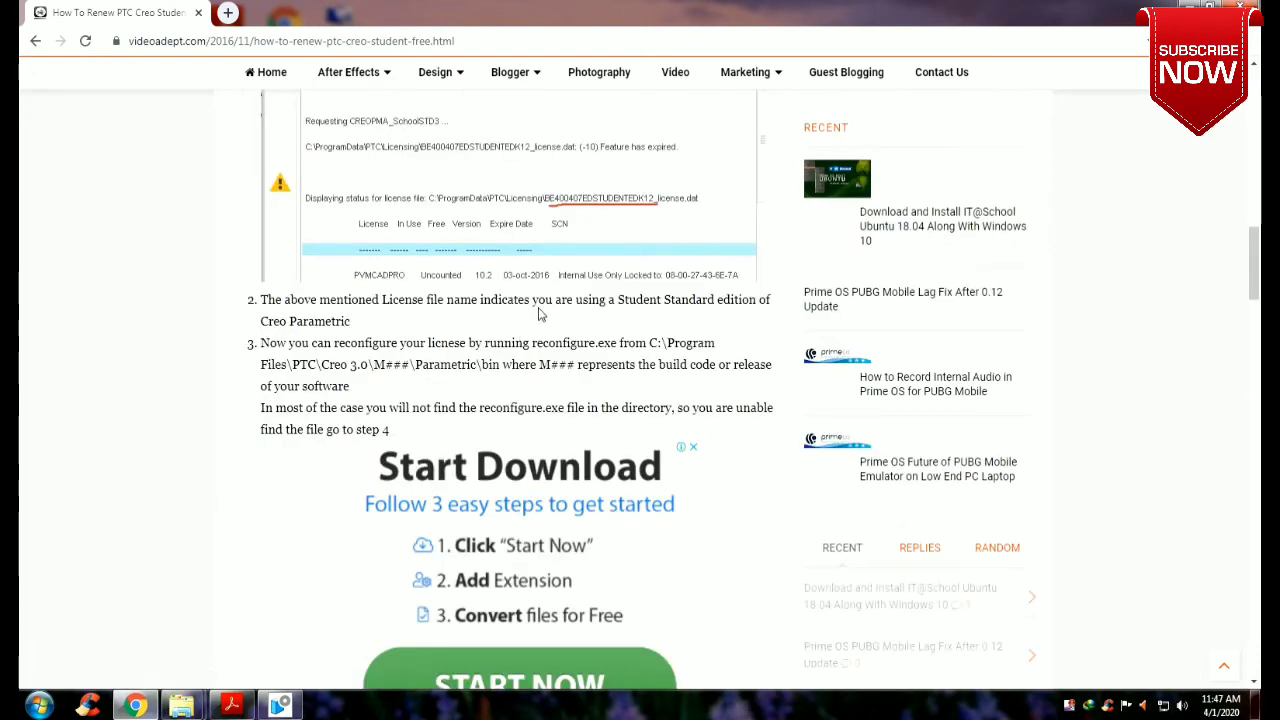
pyautogui.scroll(-3)
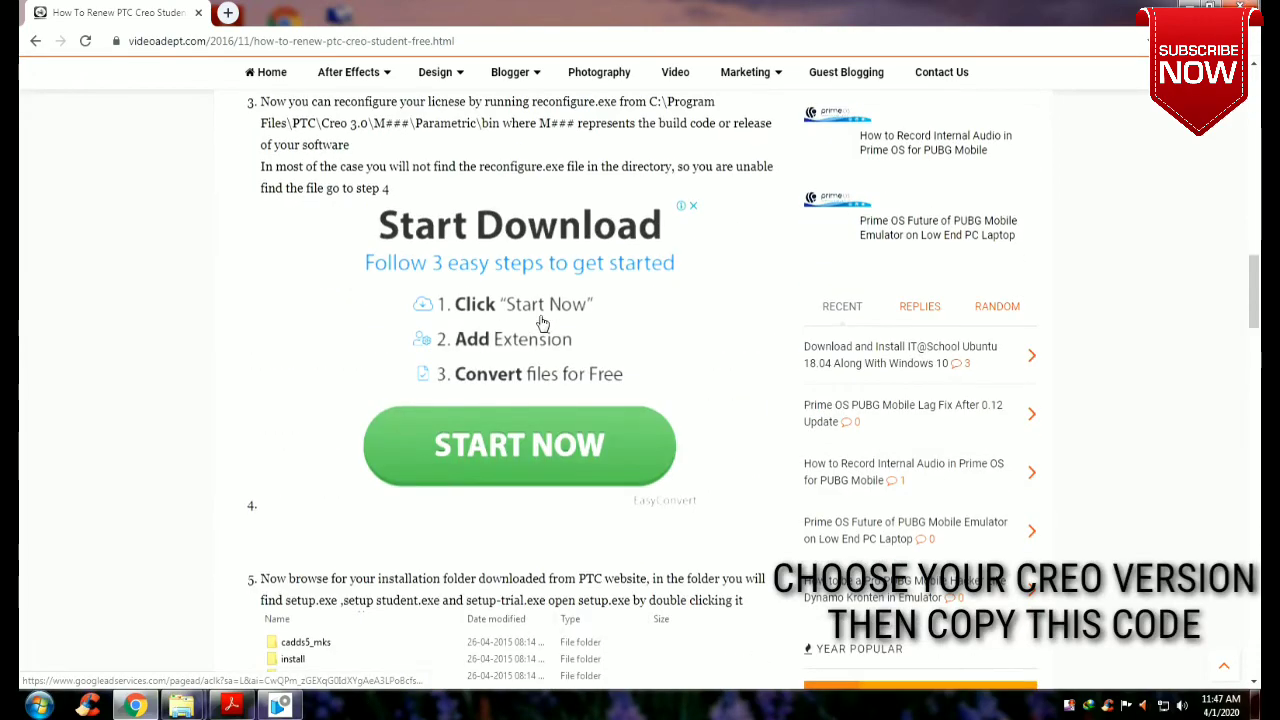
pyautogui.scroll(-3)
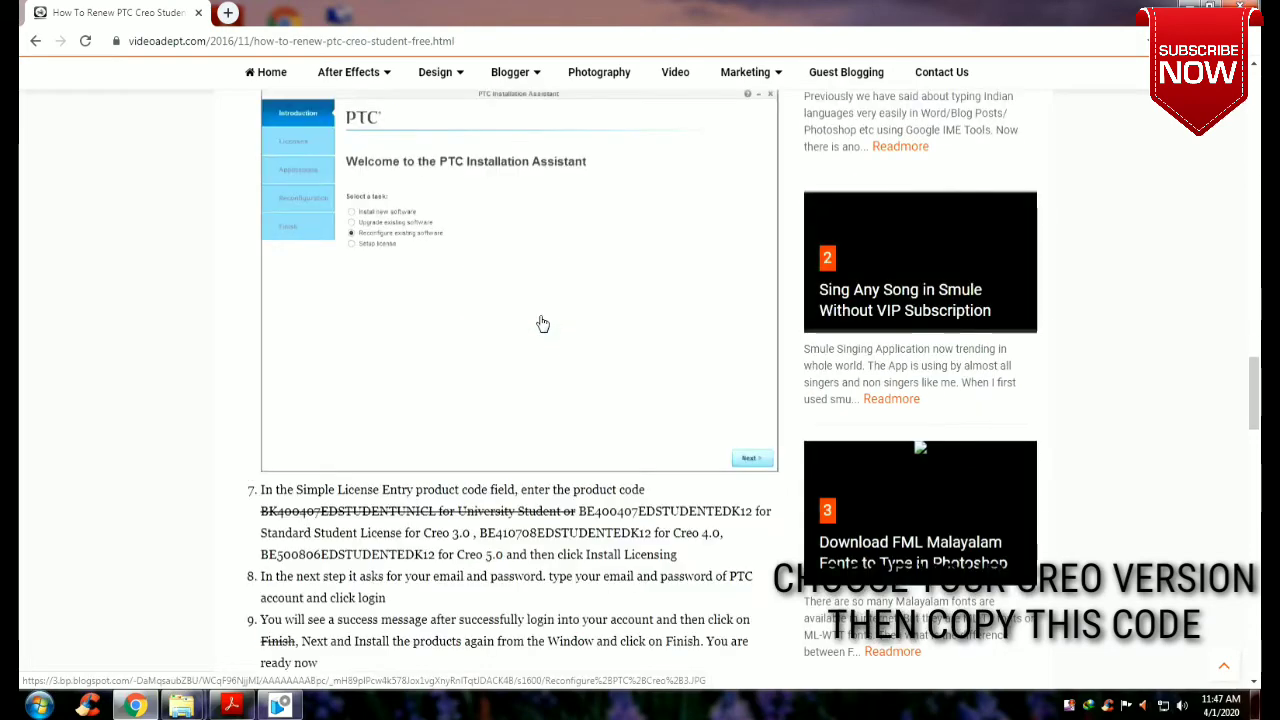
pyautogui.scroll(-3)
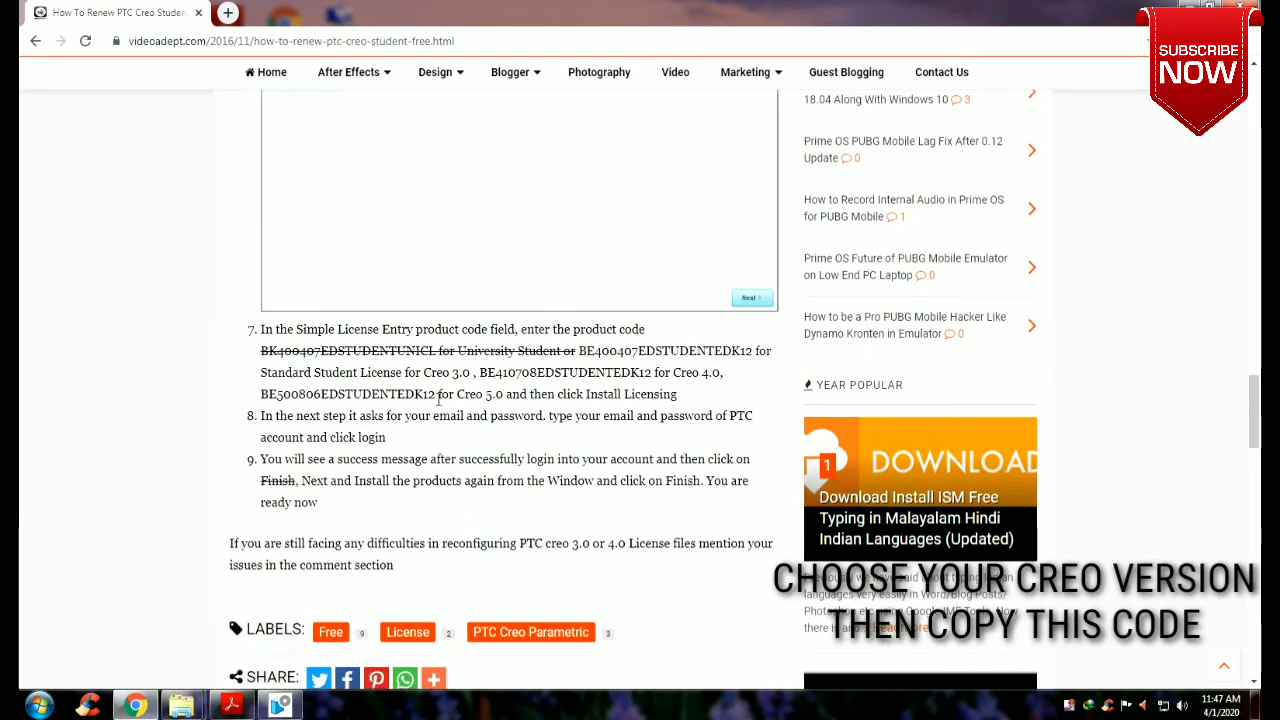
pyautogui.doubleClick(422, 394)
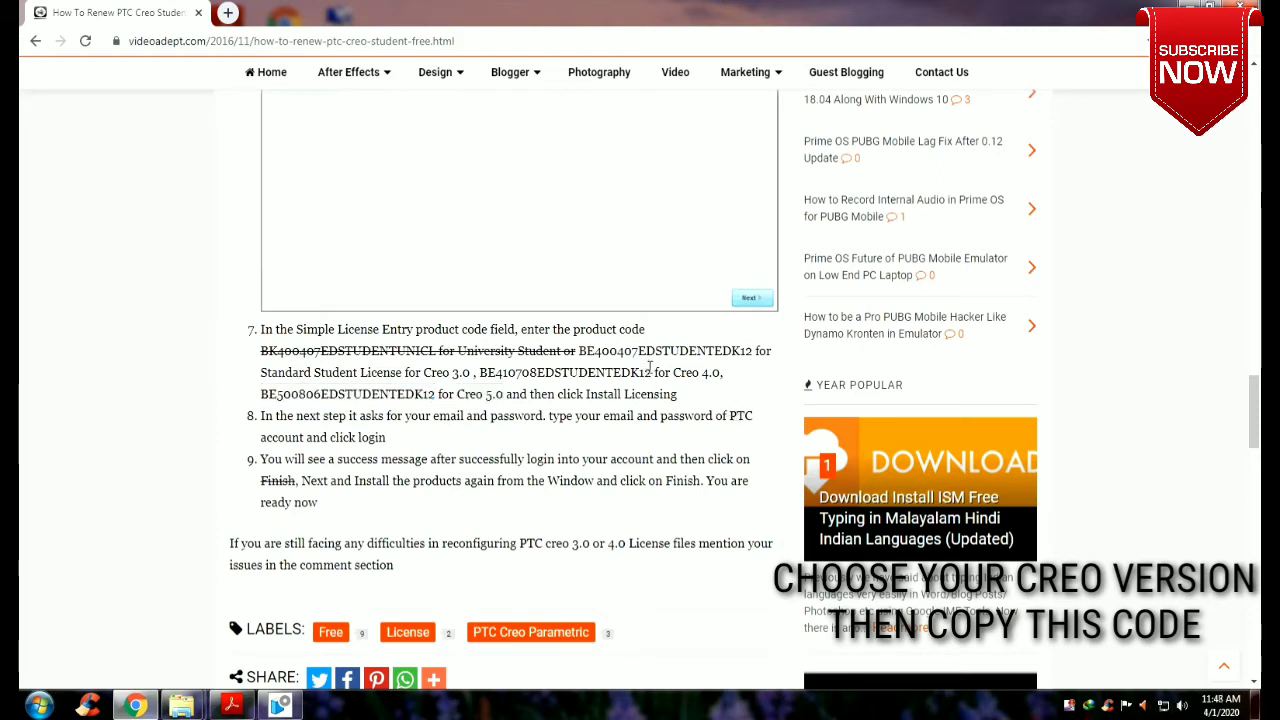
pyautogui.moveTo(478, 372); pyautogui.dragTo(650, 372)
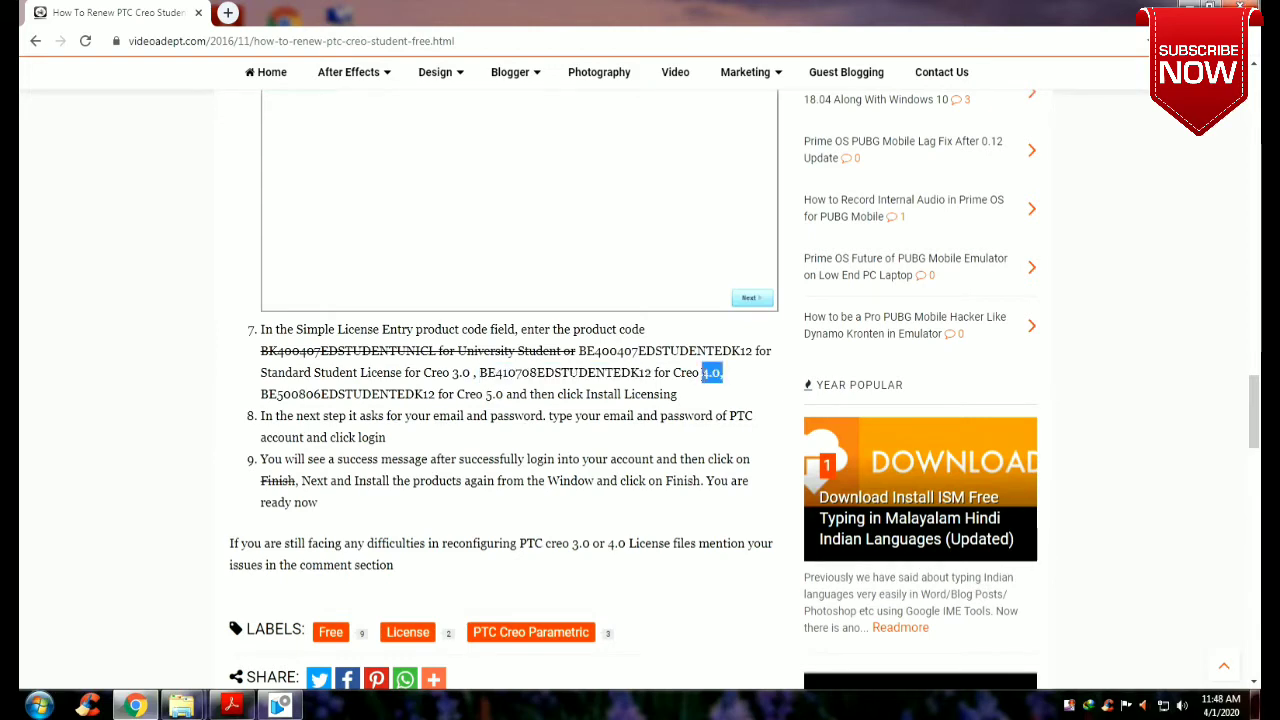
pyautogui.click(444, 394)
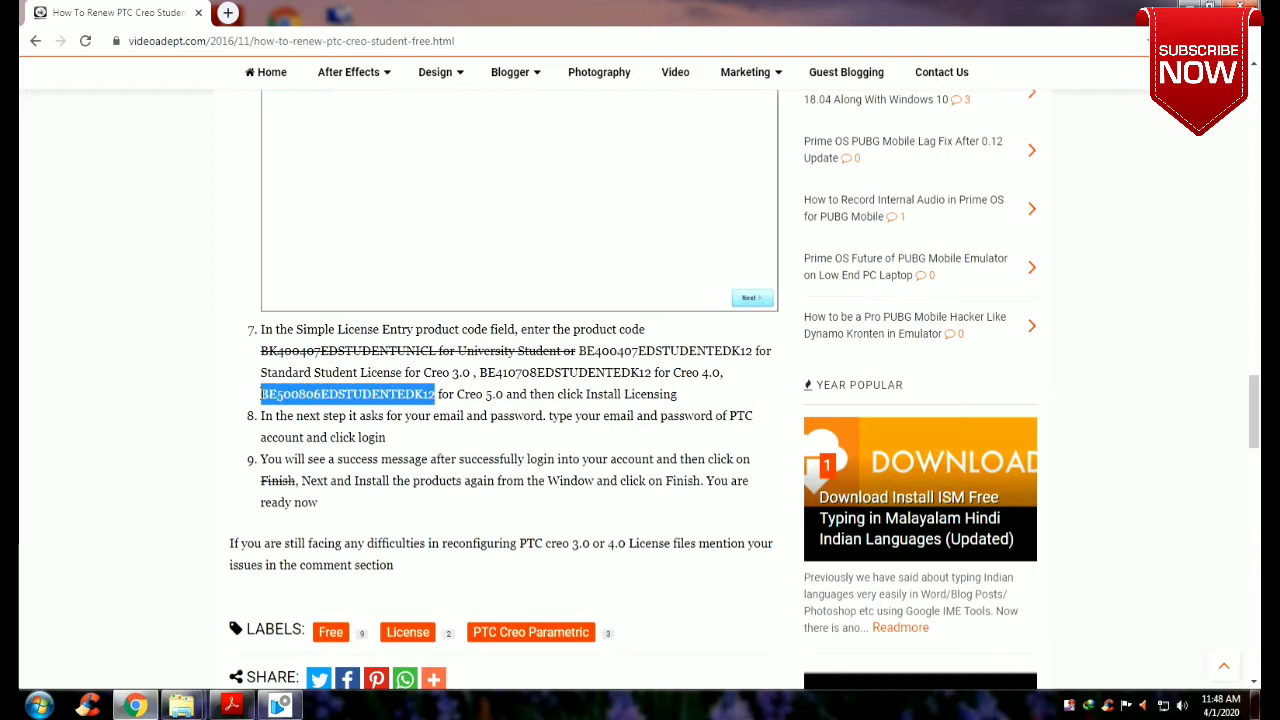
pyautogui.moveTo(322, 416)
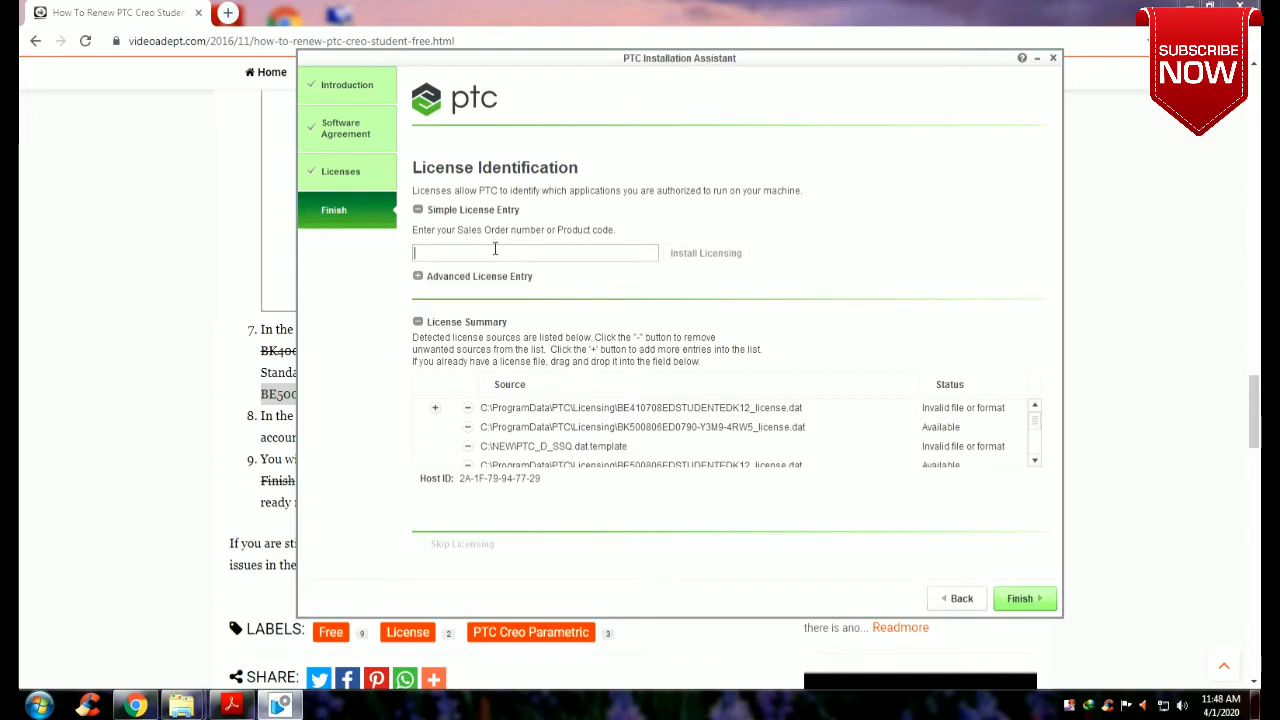
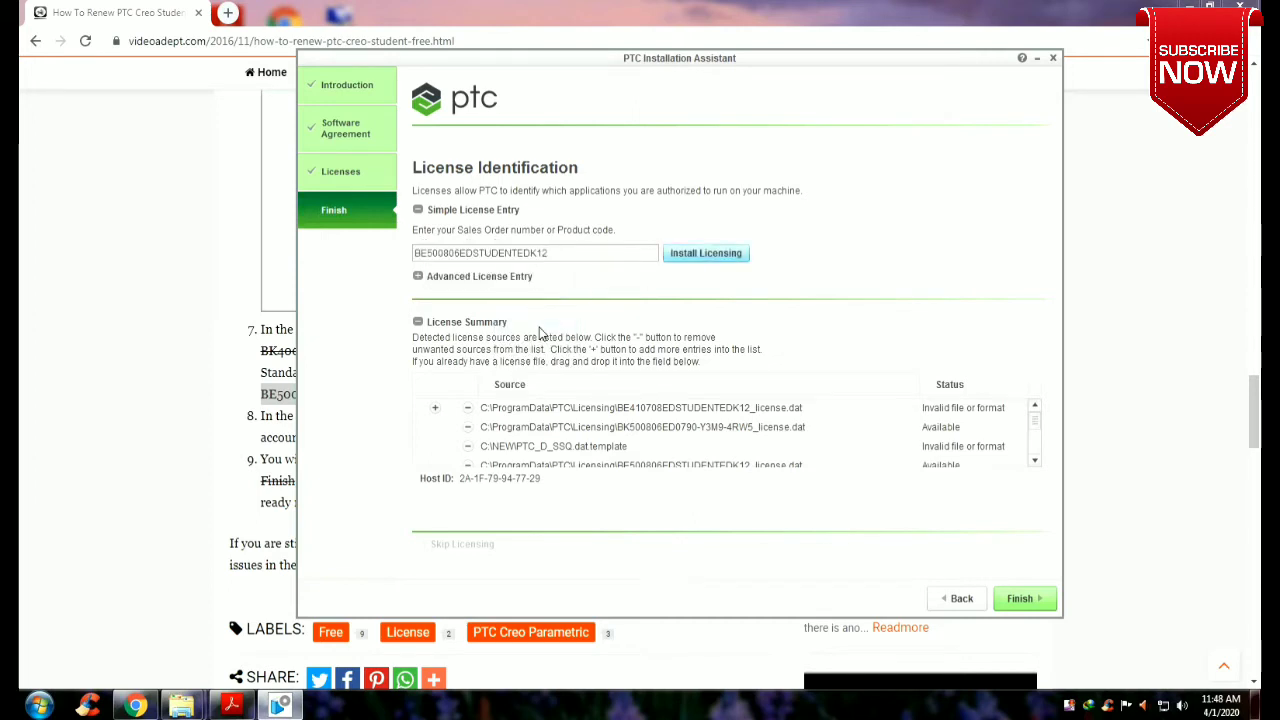
pyautogui.click(706, 252)
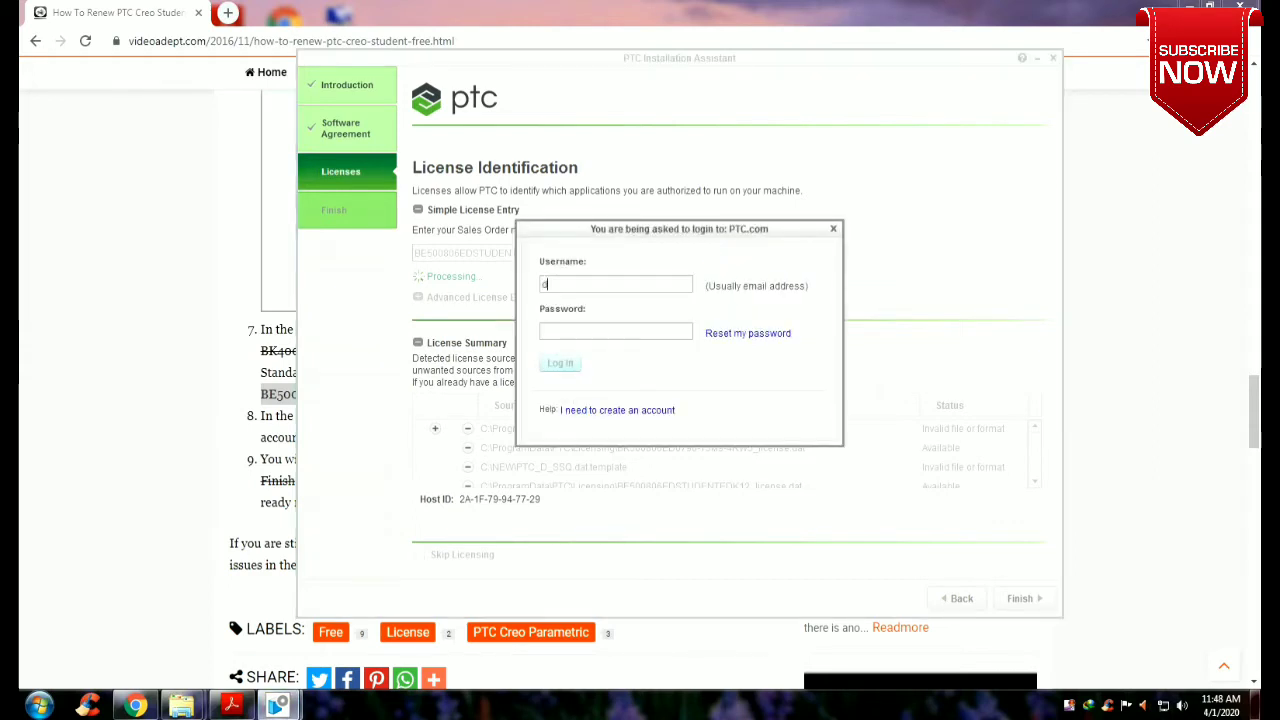
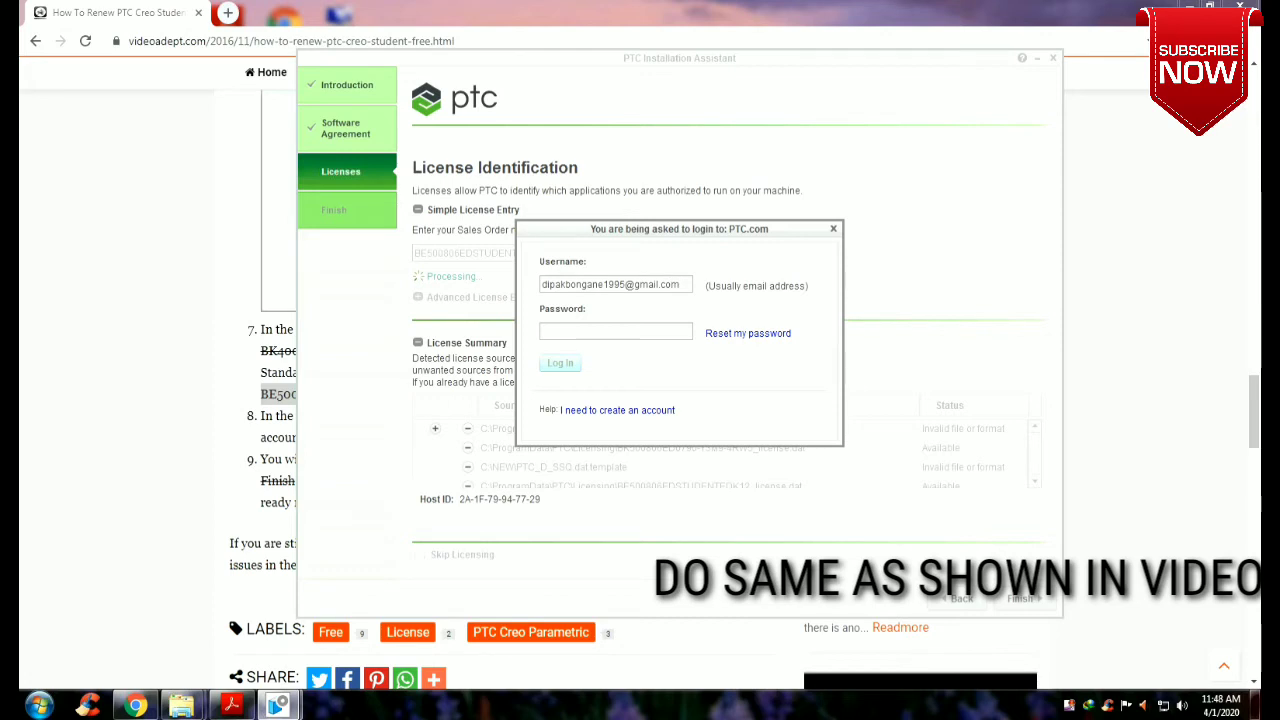
# Log in to PTC.com with the ipak...1995@gmail username and password
pyautogui.click(616, 332)
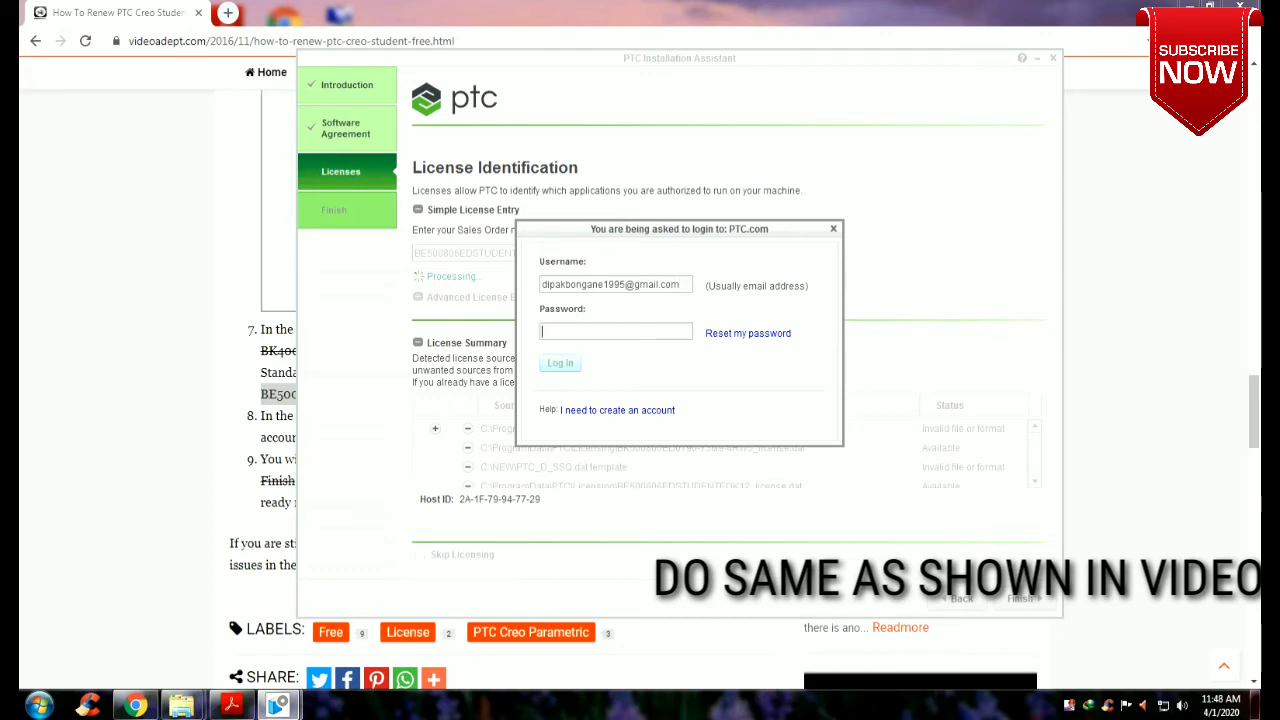
pyautogui.write('•••••')
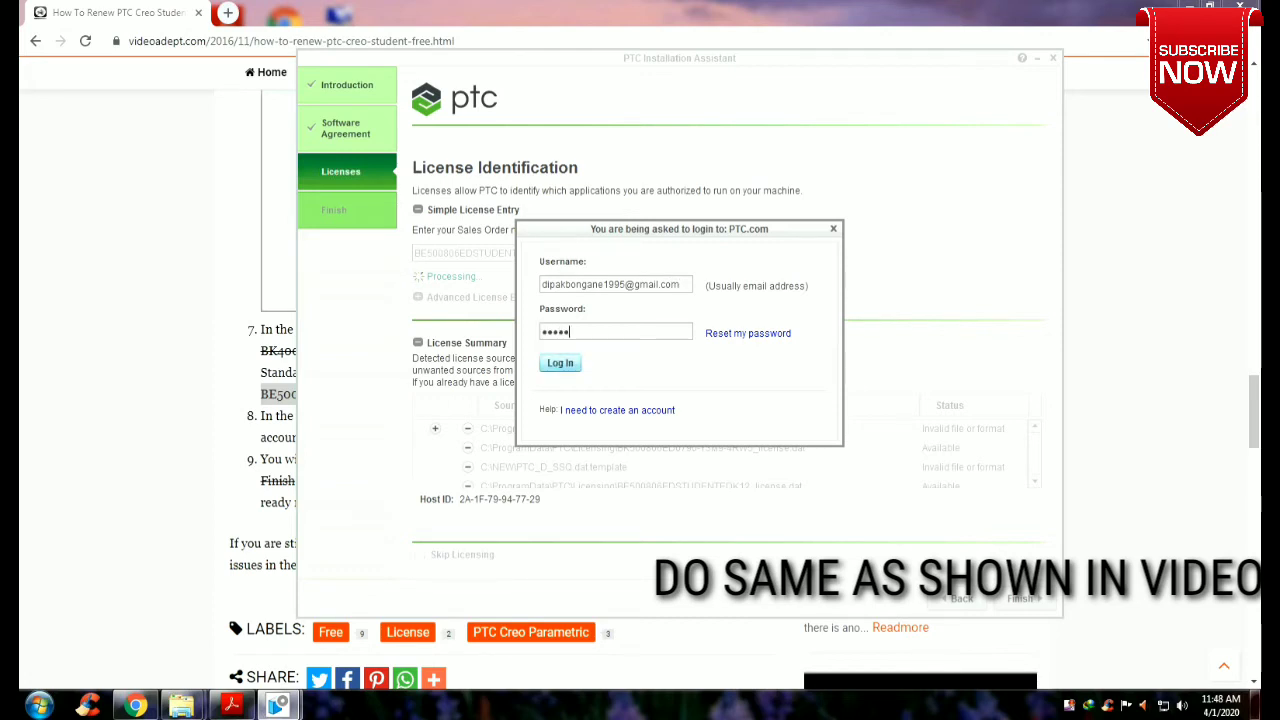
pyautogui.write('•')
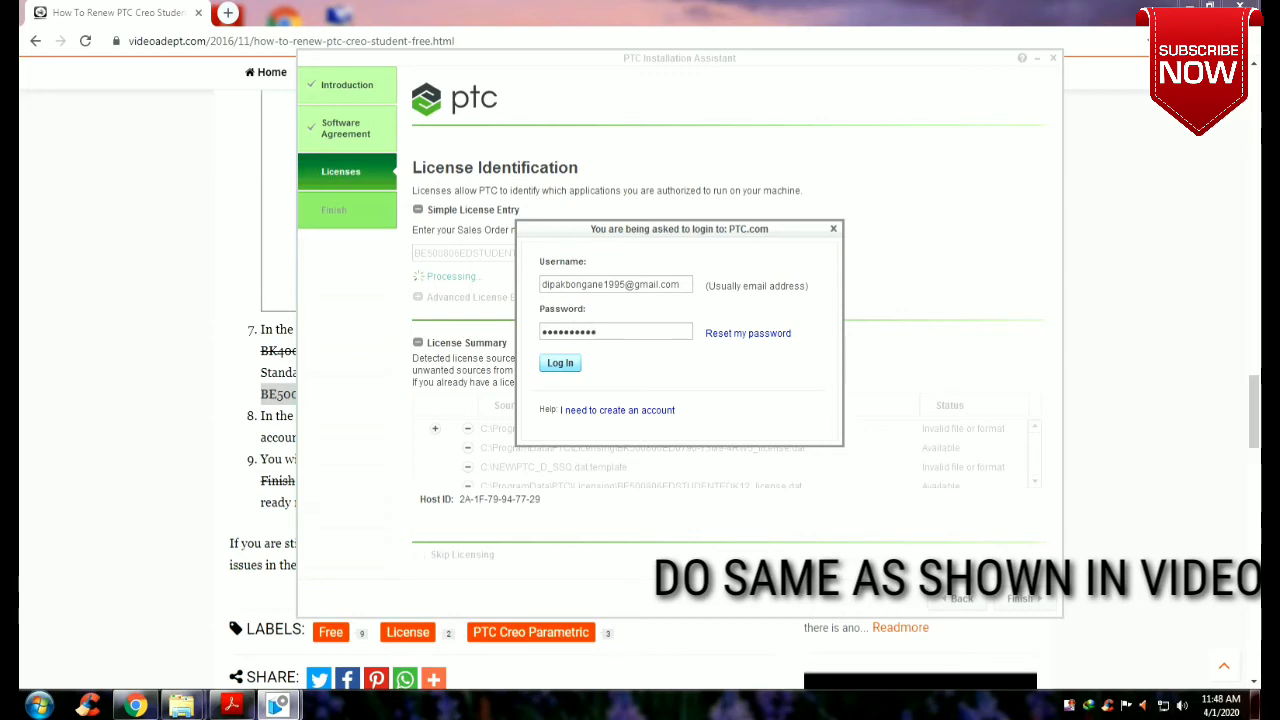
pyautogui.click(560, 362)
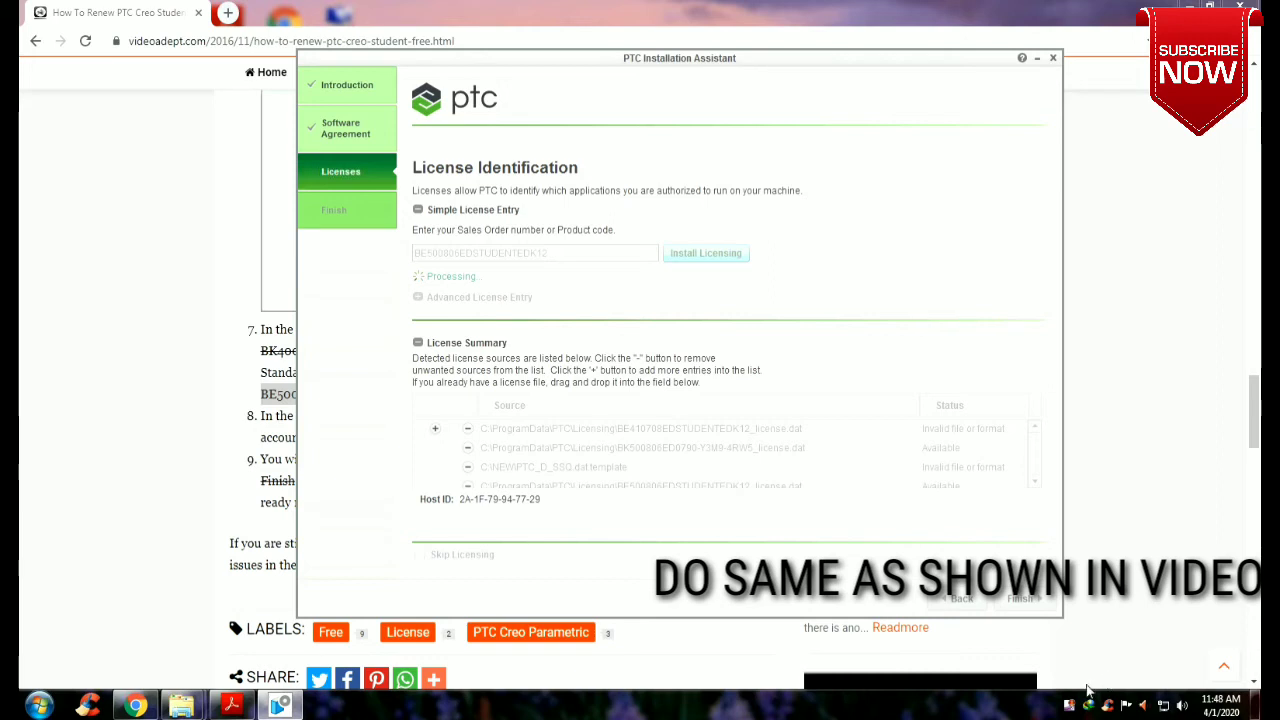
# Confirm Success under Simple License Entry and finish the licensing wizard
pyautogui.click(706, 252)
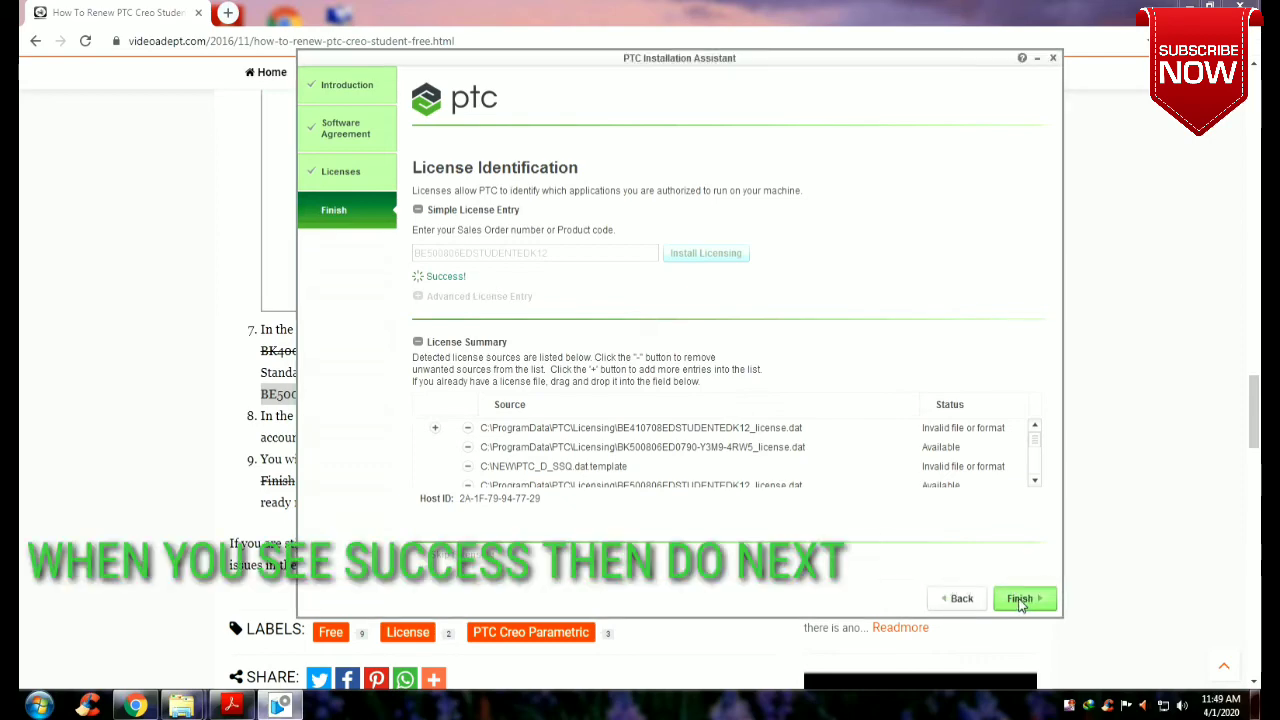
pyautogui.click(1024, 598)
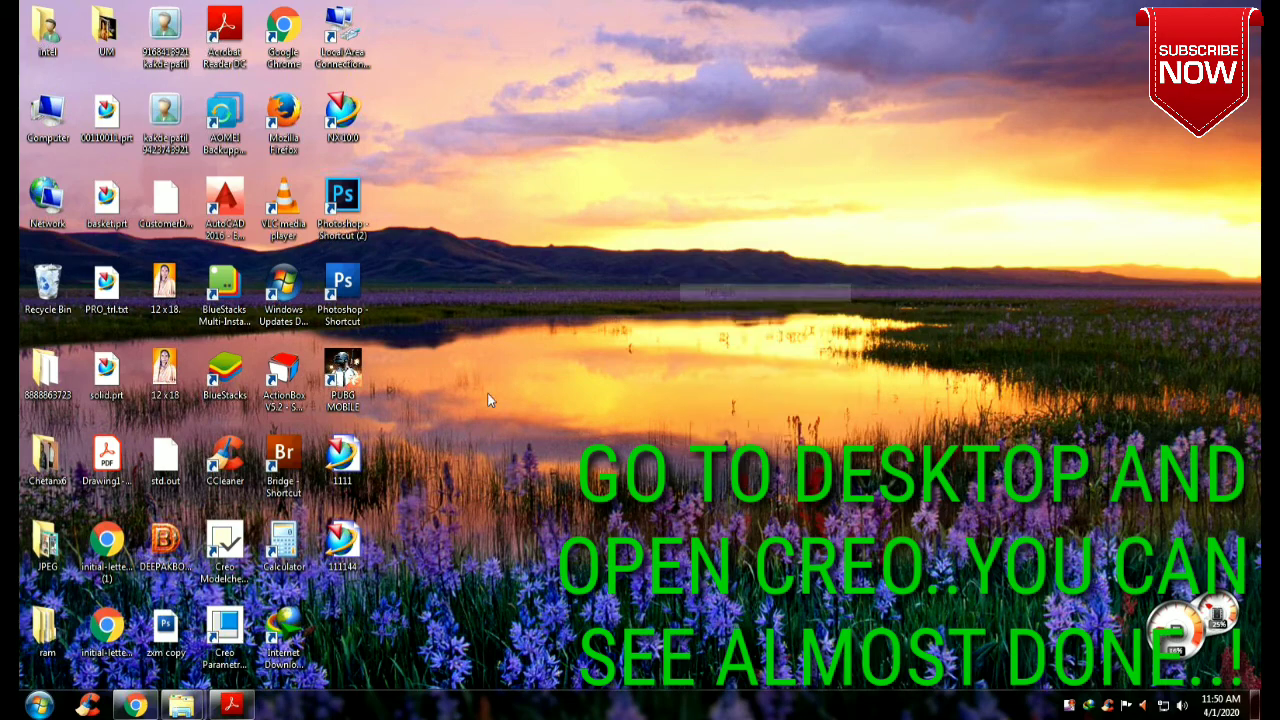
pyautogui.click(106, 376)
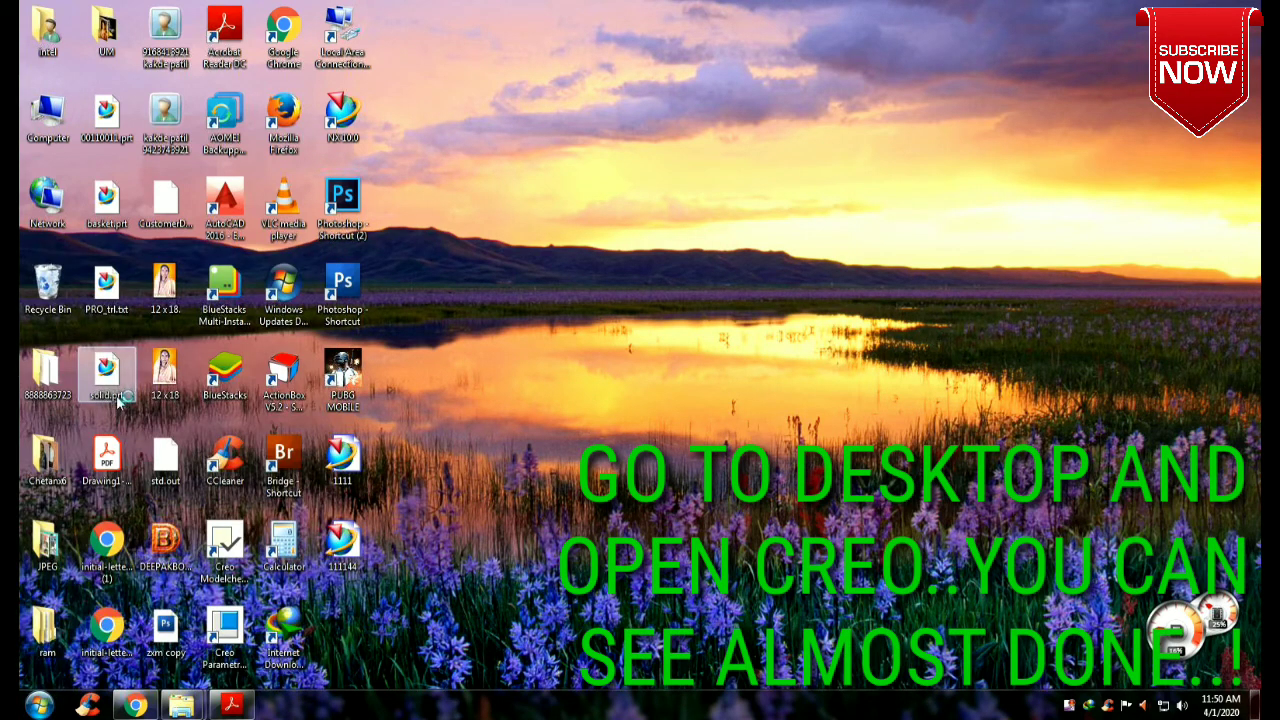